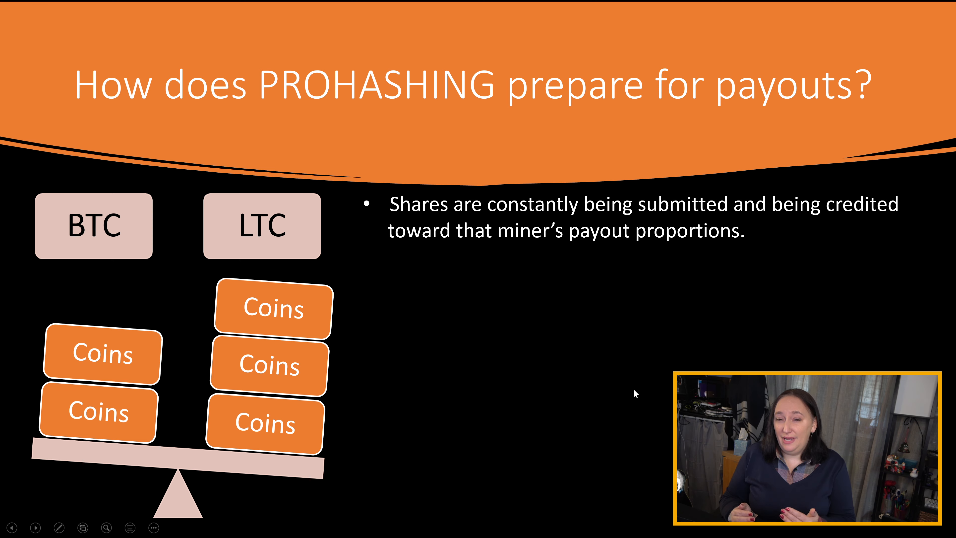
mouse_move(544, 510)
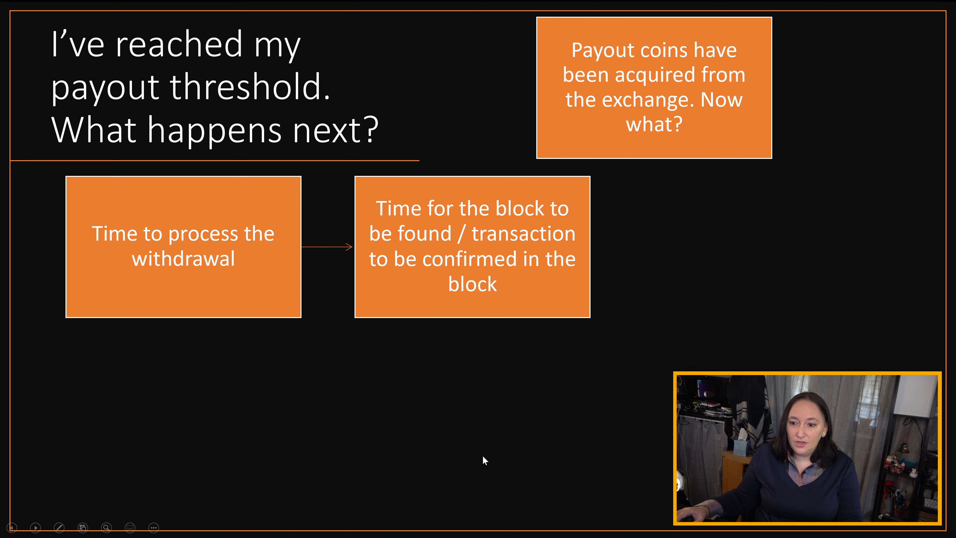
mouse_move(589, 467)
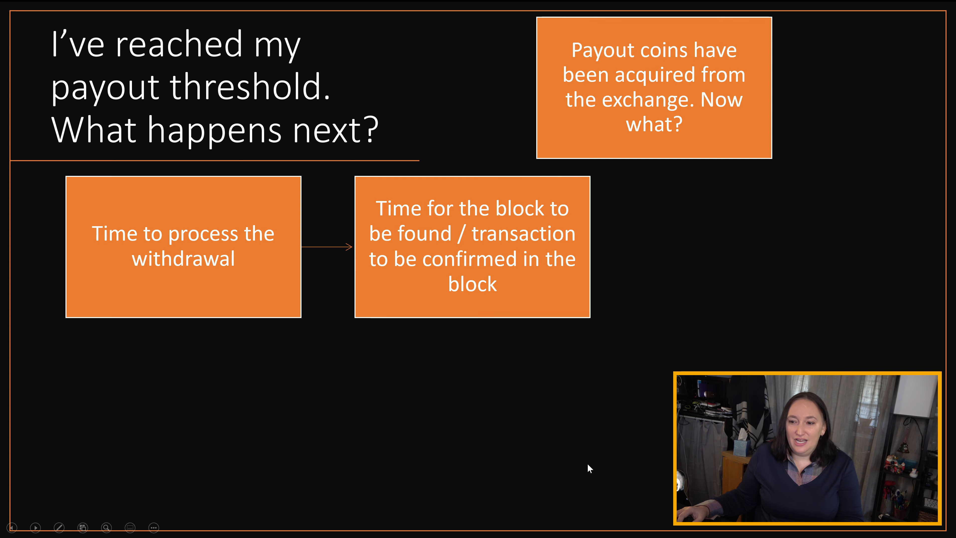
- Reveal the final payout-flowchart box and advance to the '24 hour Payout Window' slide
key("right")
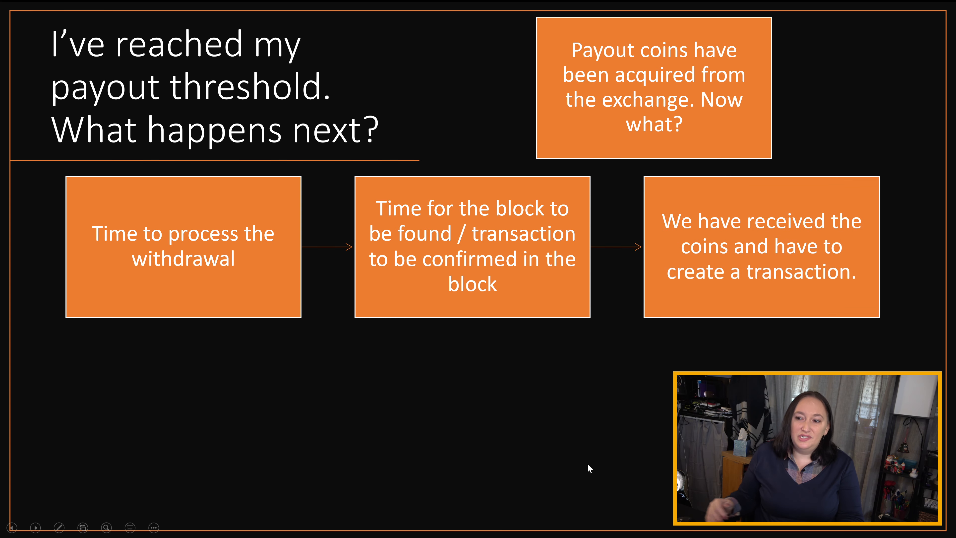
key("right")
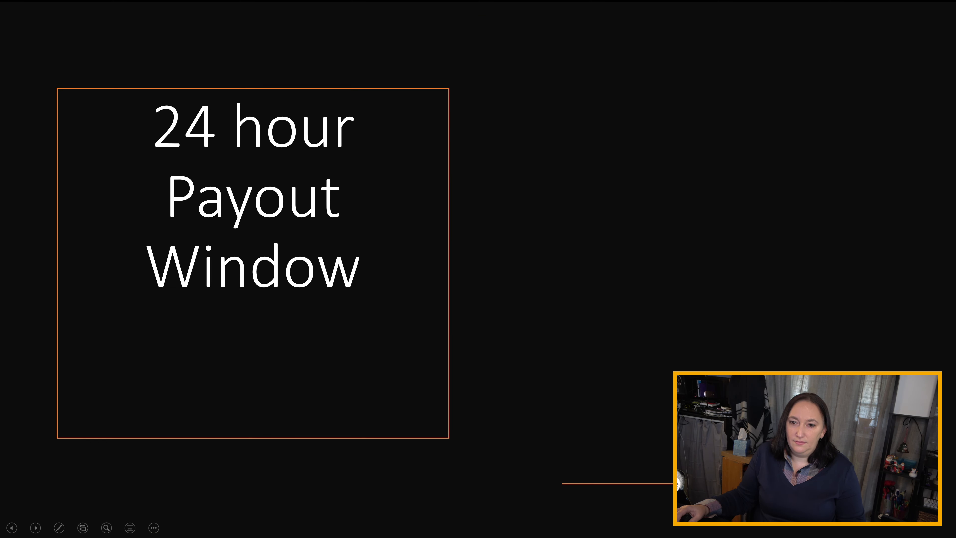
left_click_drag(805, 454, 255, 381)
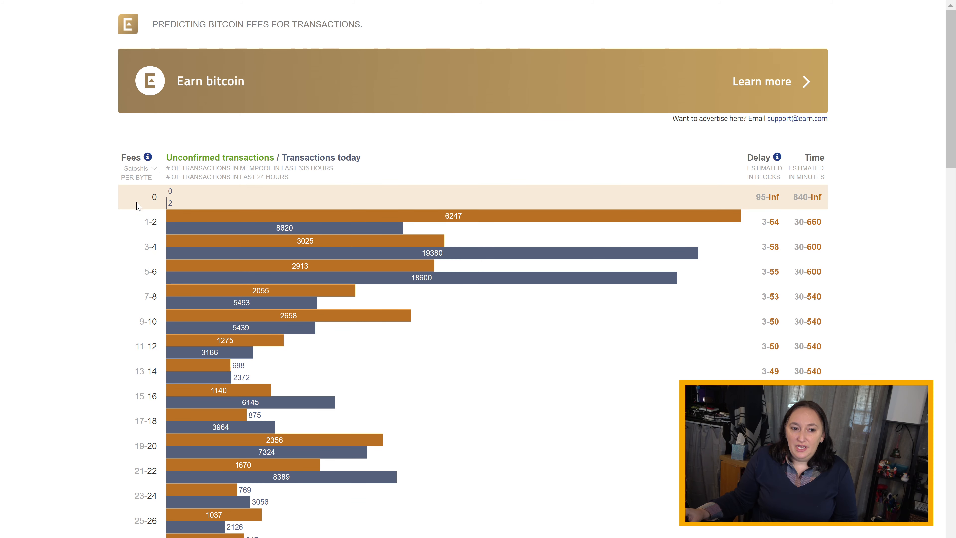
mouse_move(132, 463)
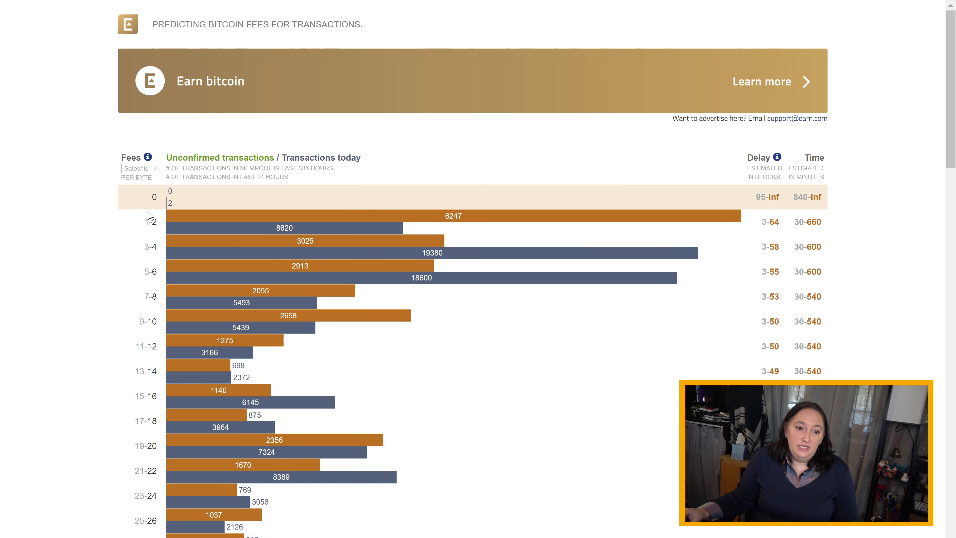
mouse_move(127, 274)
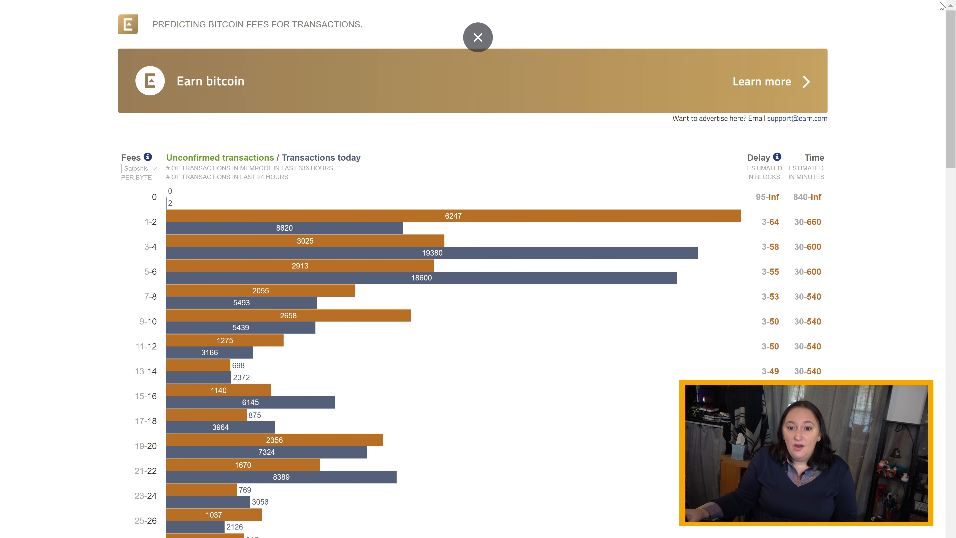
mouse_move(771, 296)
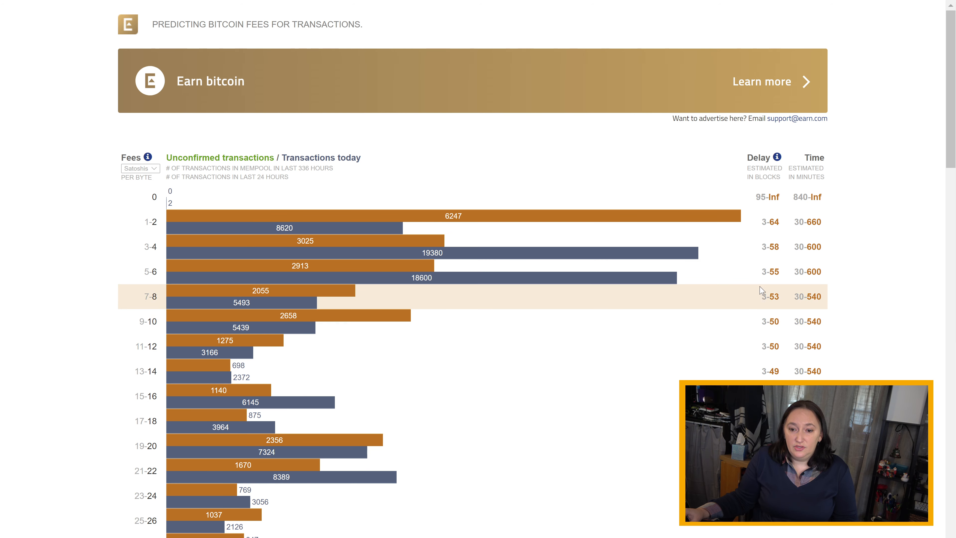
mouse_move(782, 5)
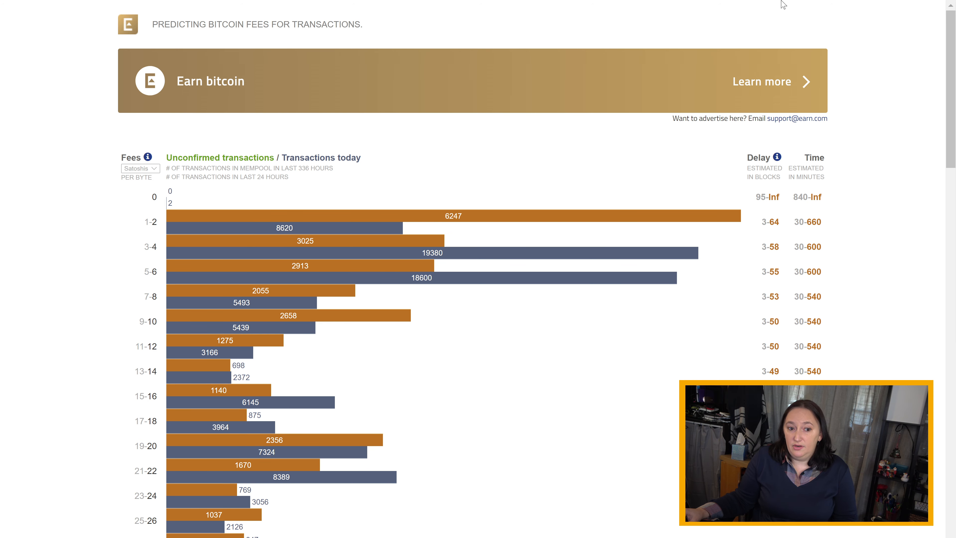
mouse_move(120, 323)
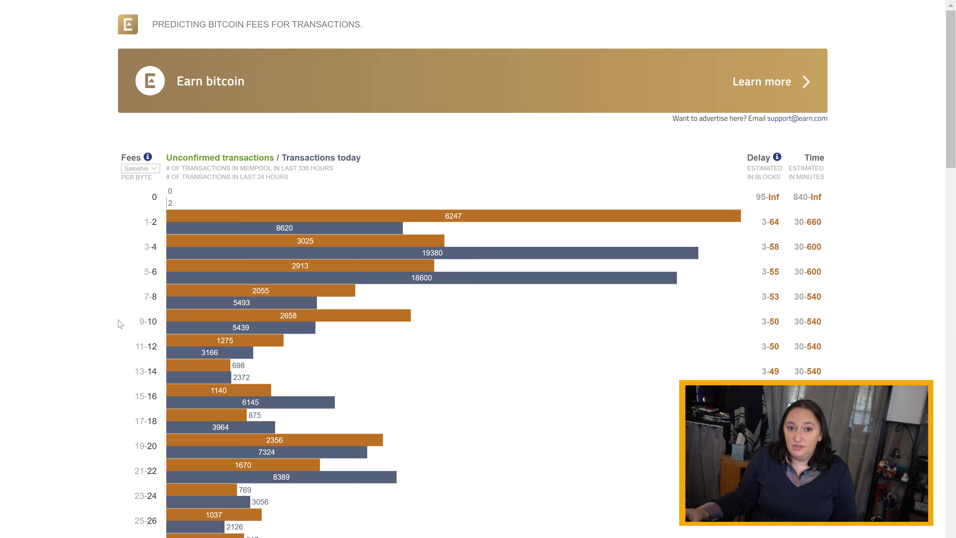
mouse_move(778, 296)
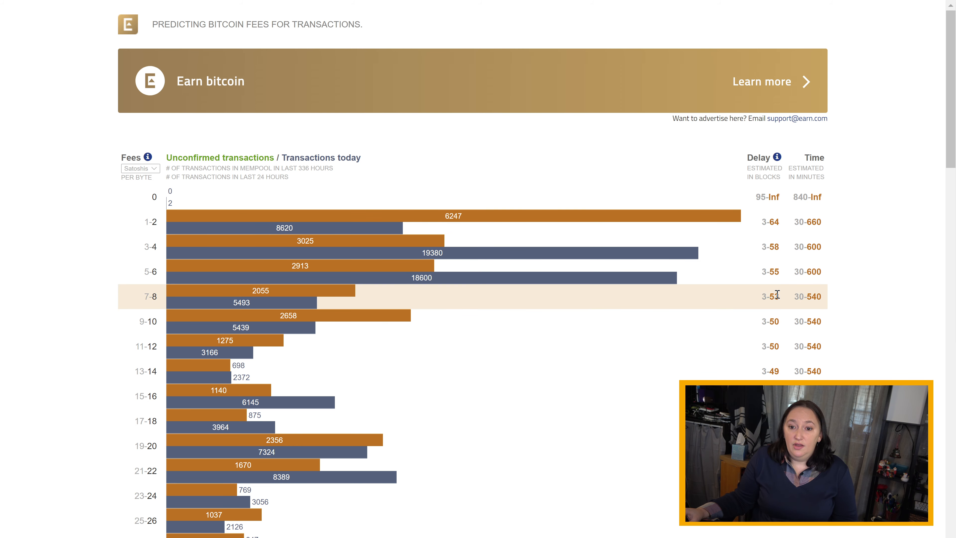
mouse_move(856, 297)
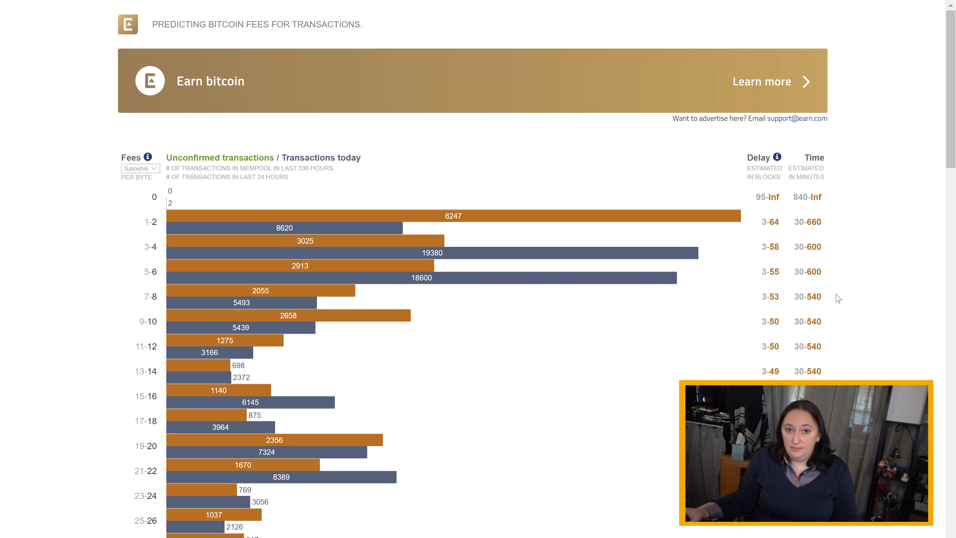
mouse_move(128, 348)
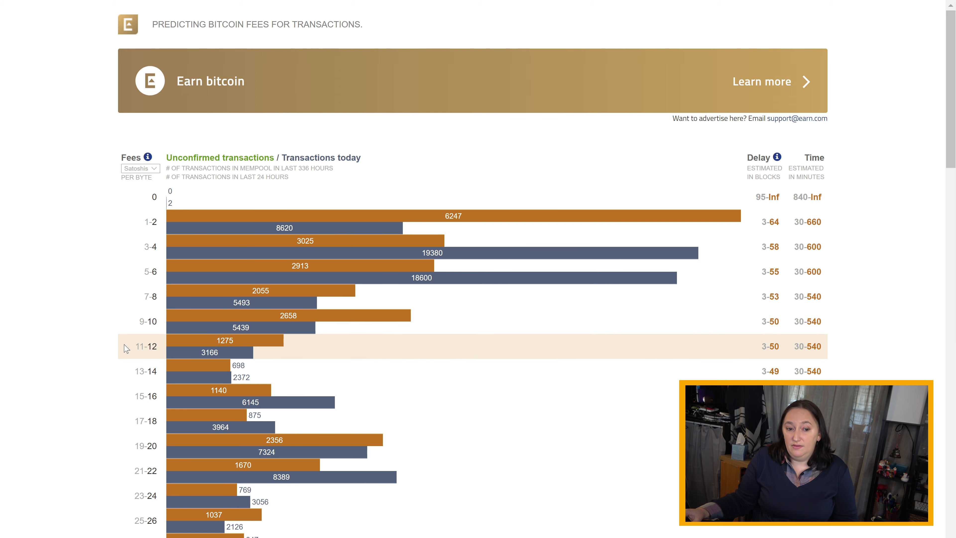
mouse_move(155, 279)
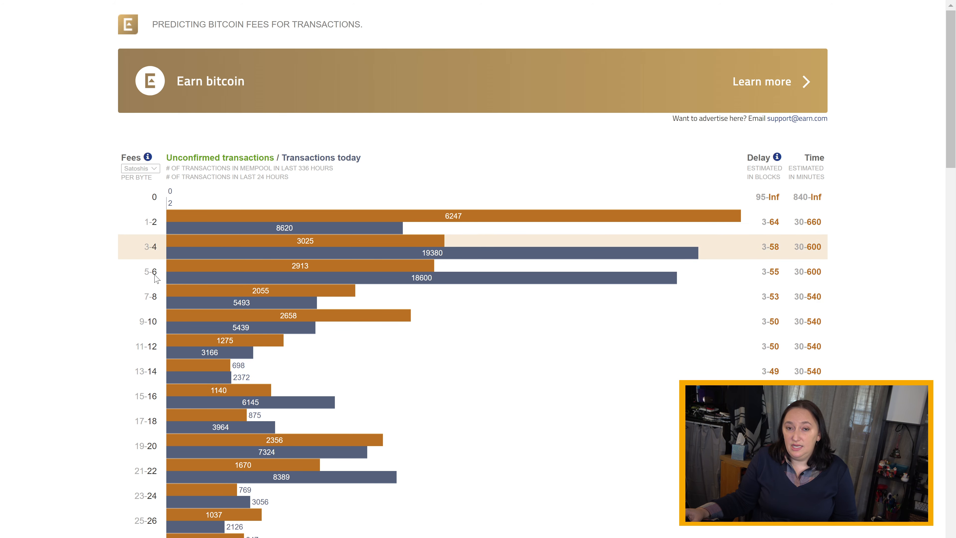
mouse_move(846, 333)
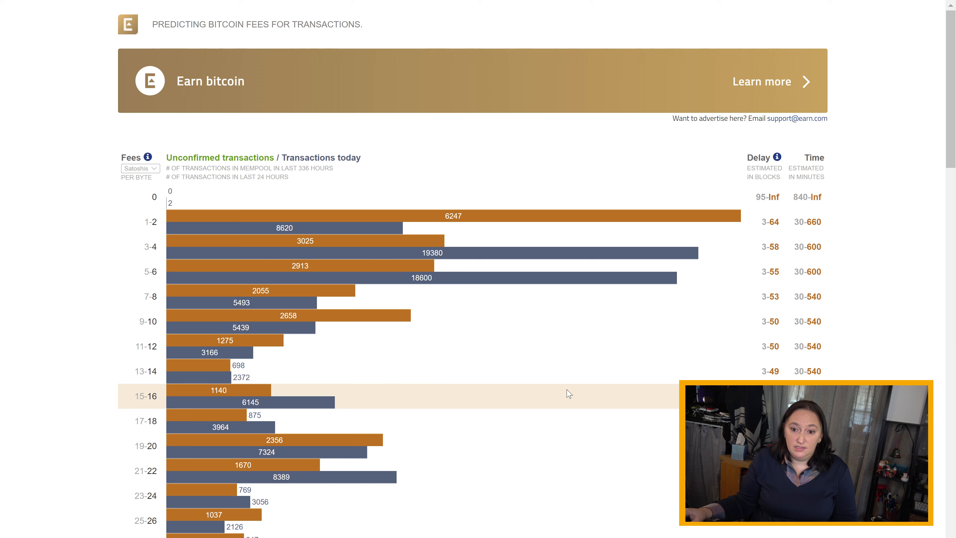
mouse_move(391, 531)
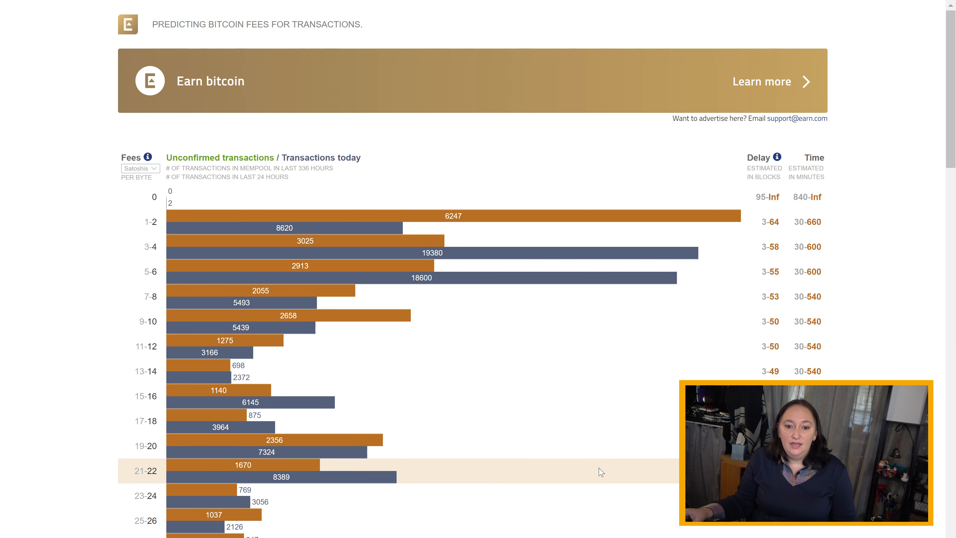
- Scroll down past the highest fee-rate bars to the 102 satoshis/byte fastest-transaction advice
scroll("down", 3)
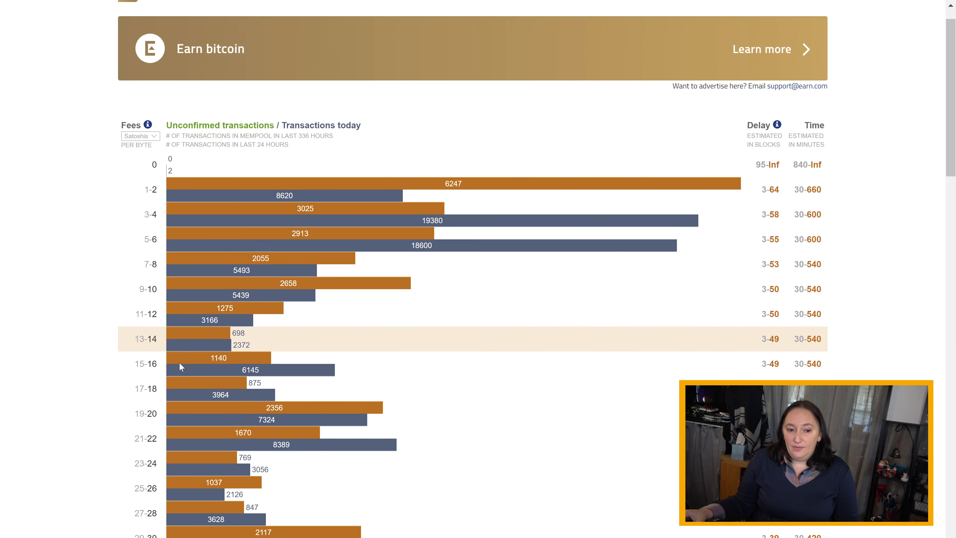
scroll("down", 3)
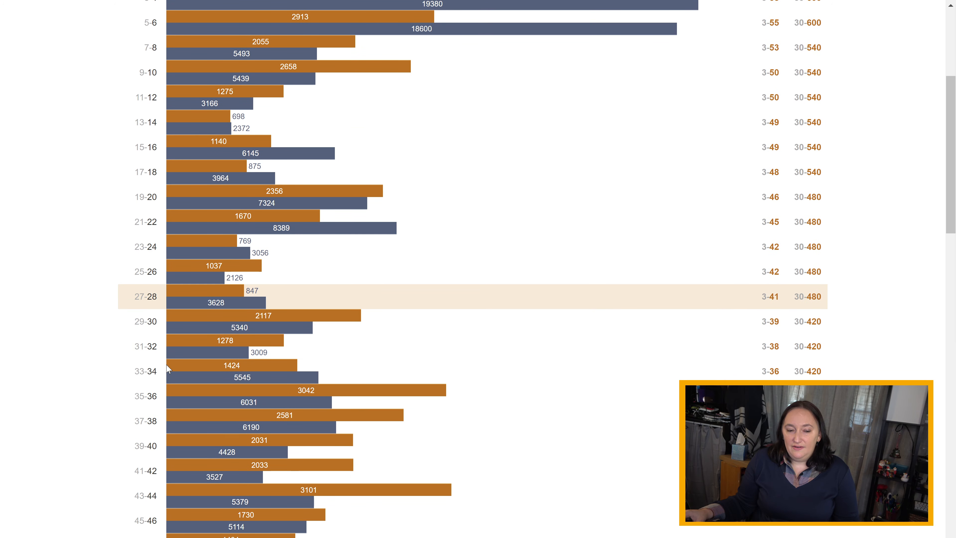
scroll("down", 3)
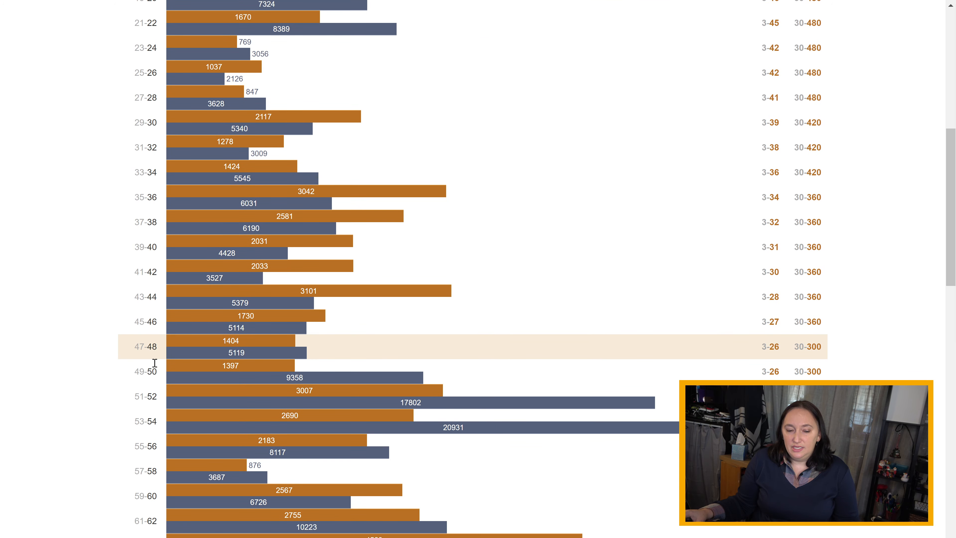
scroll("down", 3)
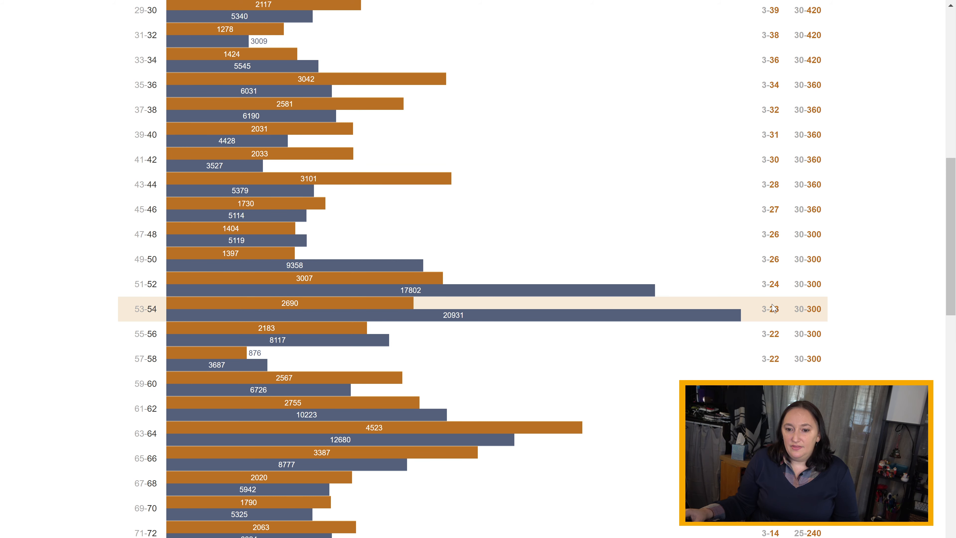
mouse_move(840, 318)
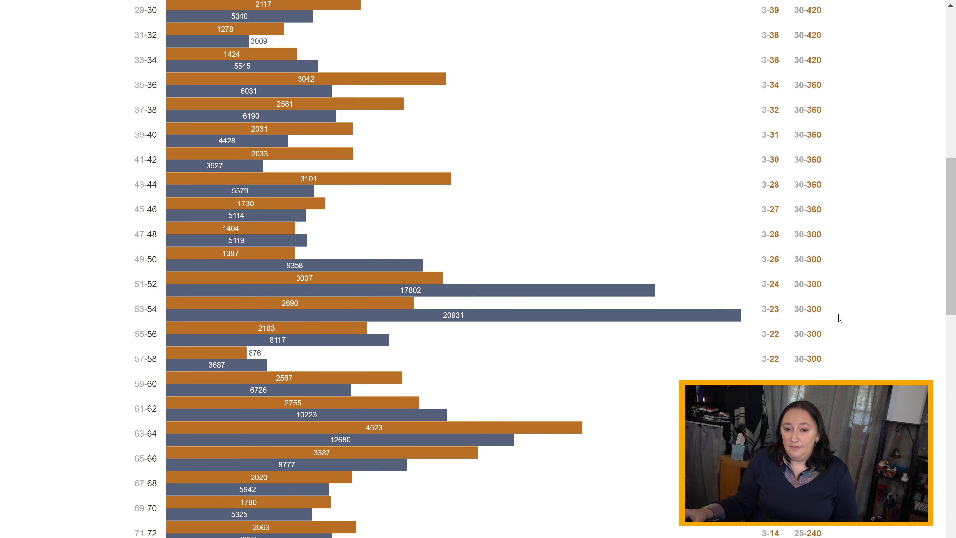
scroll("down", 3)
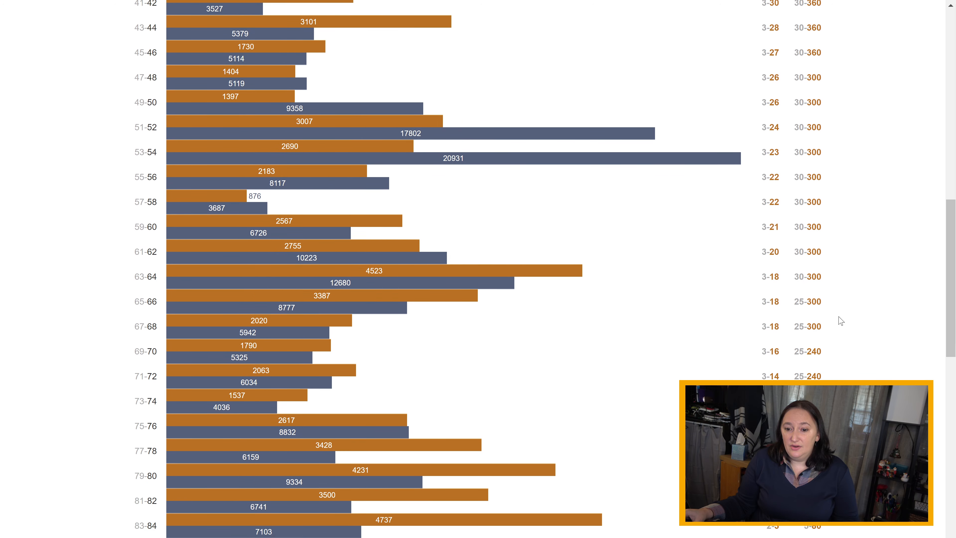
scroll("down", 3)
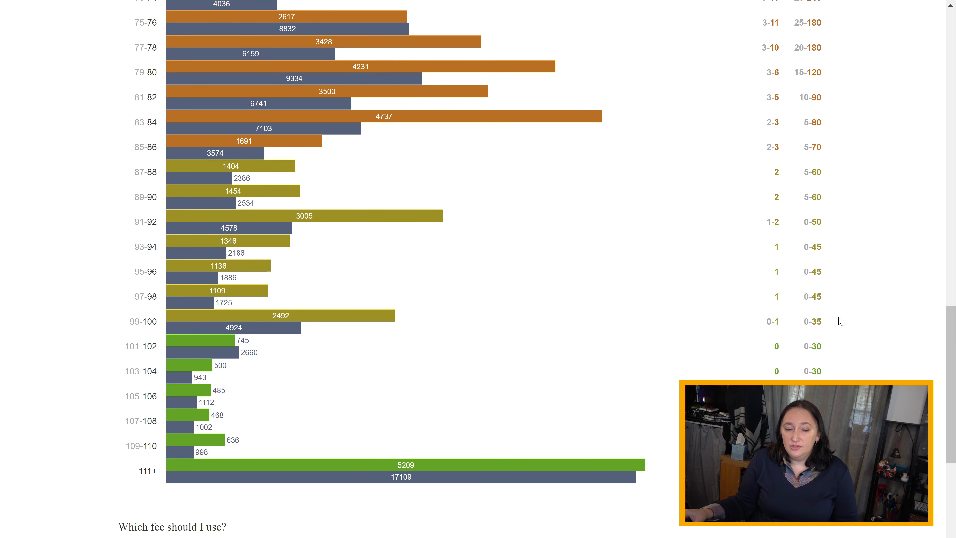
scroll("down", 3)
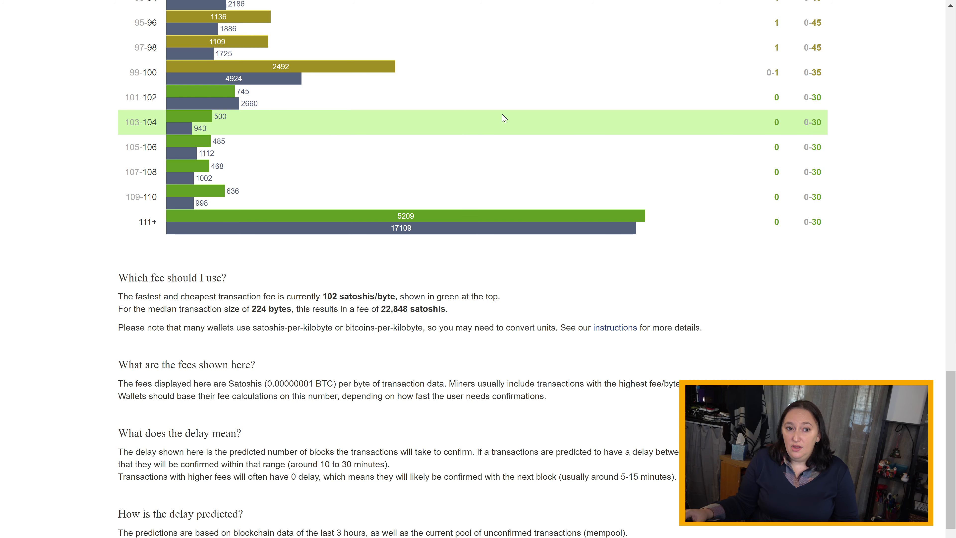
mouse_move(109, 99)
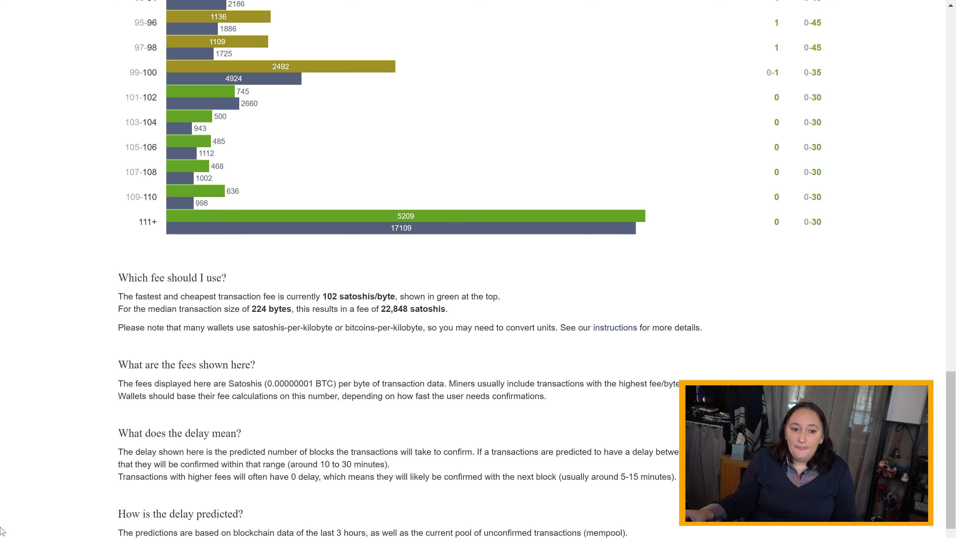
- Scroll the fee chart to the 53-54 through 65-66 satoshi bands with their delay estimates
scroll("down", 3)
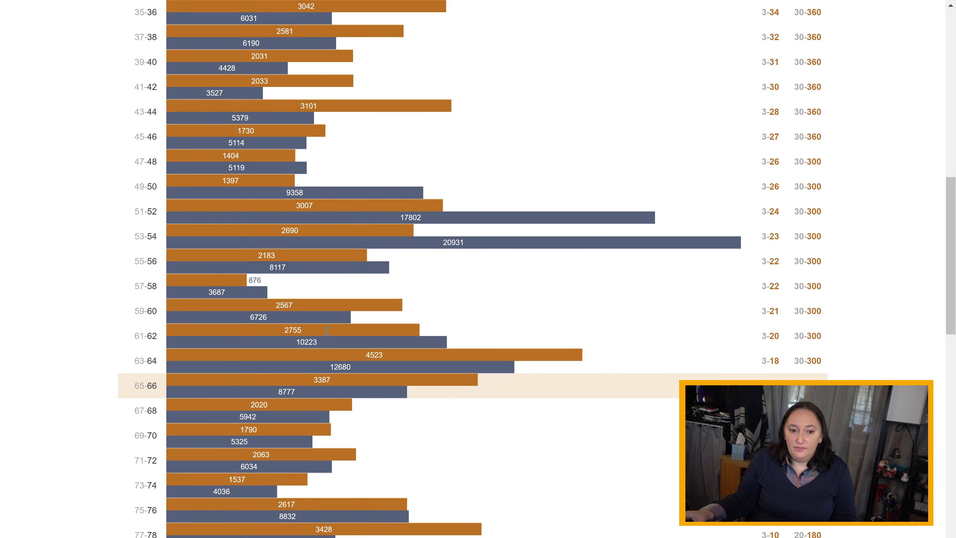
scroll("down", 3)
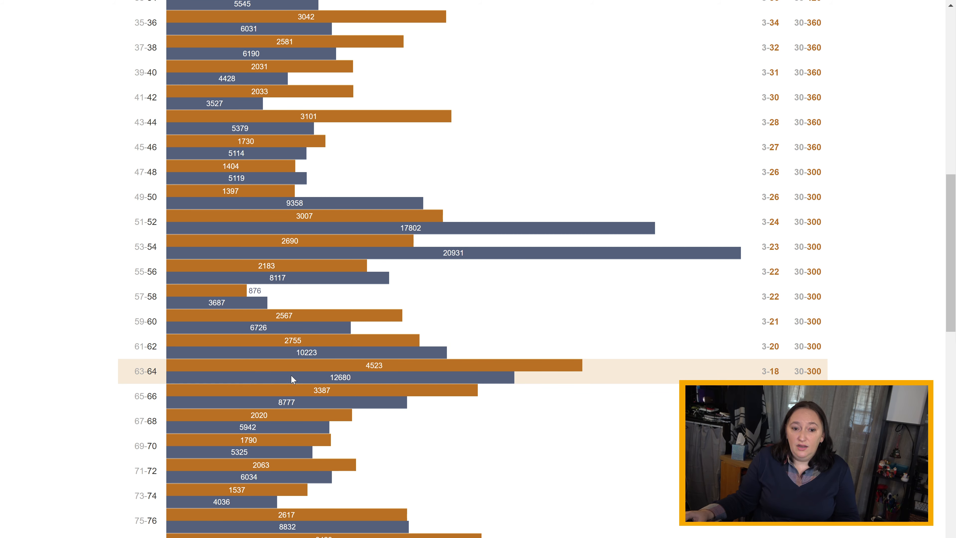
mouse_move(804, 378)
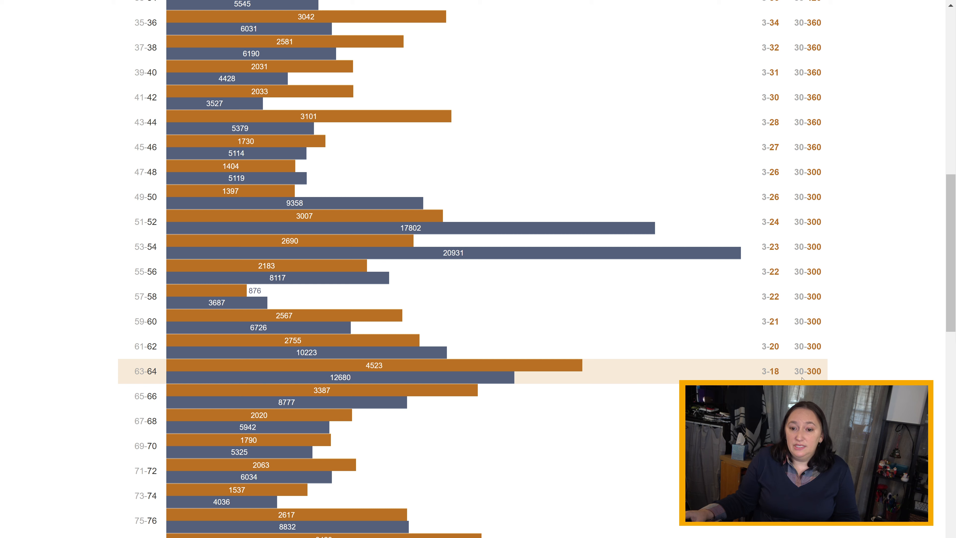
mouse_move(829, 376)
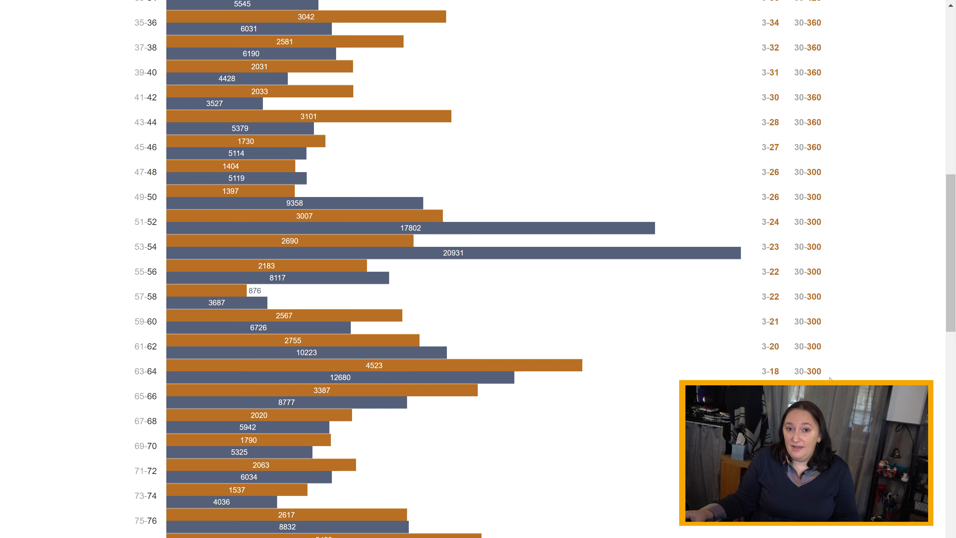
mouse_move(378, 371)
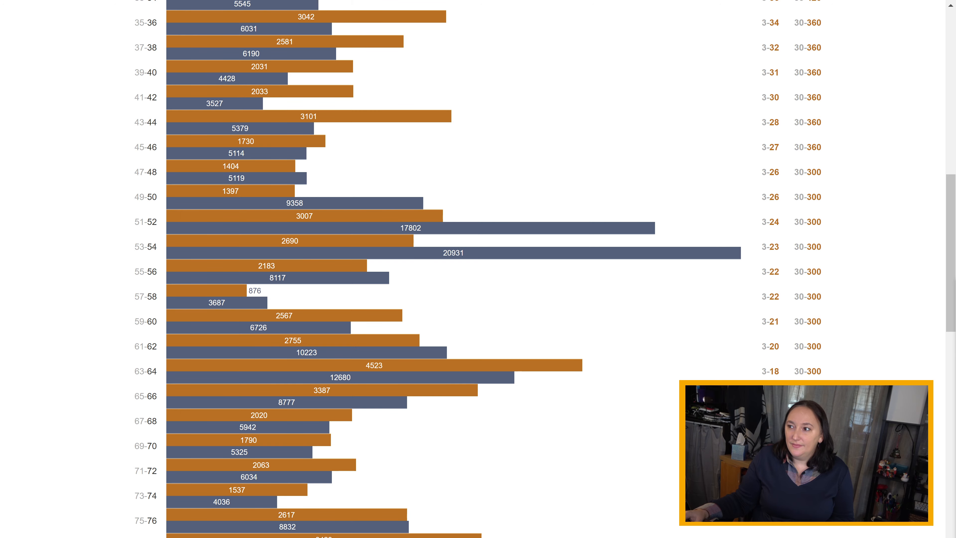
scroll("up", 3)
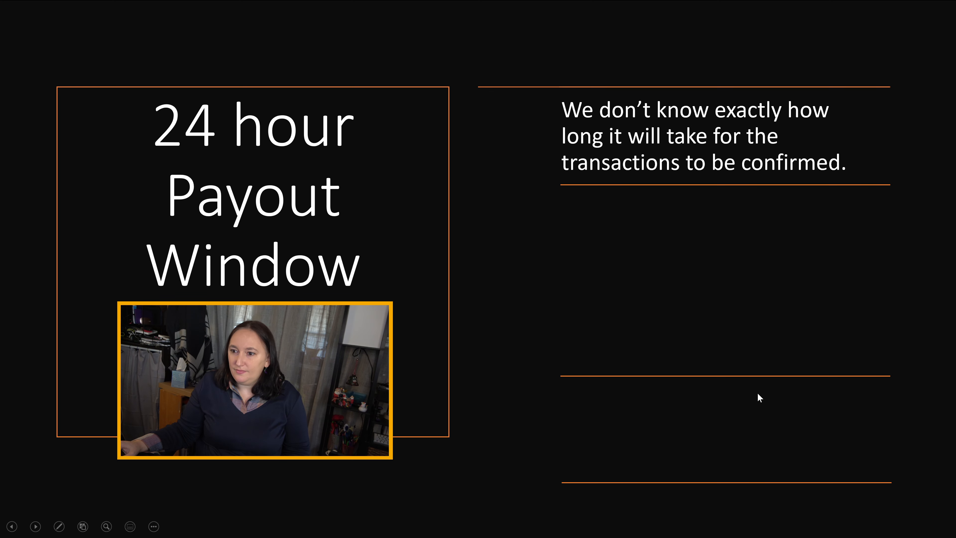
mouse_move(650, 406)
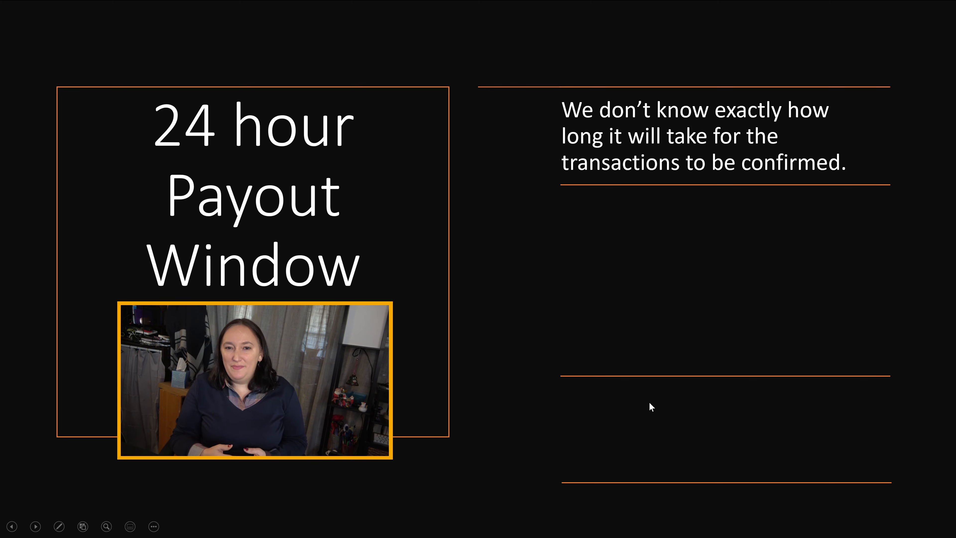